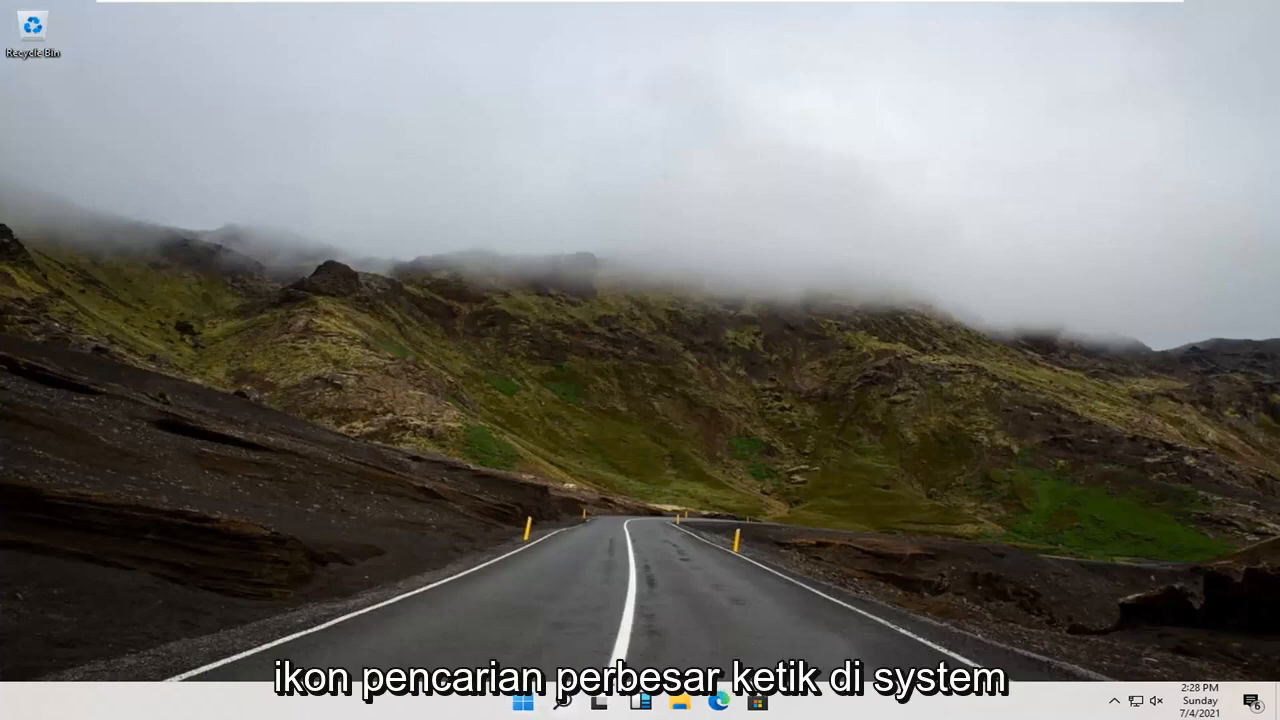
Step: Search Windows for 'system restore' to surface the Create a restore point result
{"action": "type", "text": "system restore"}
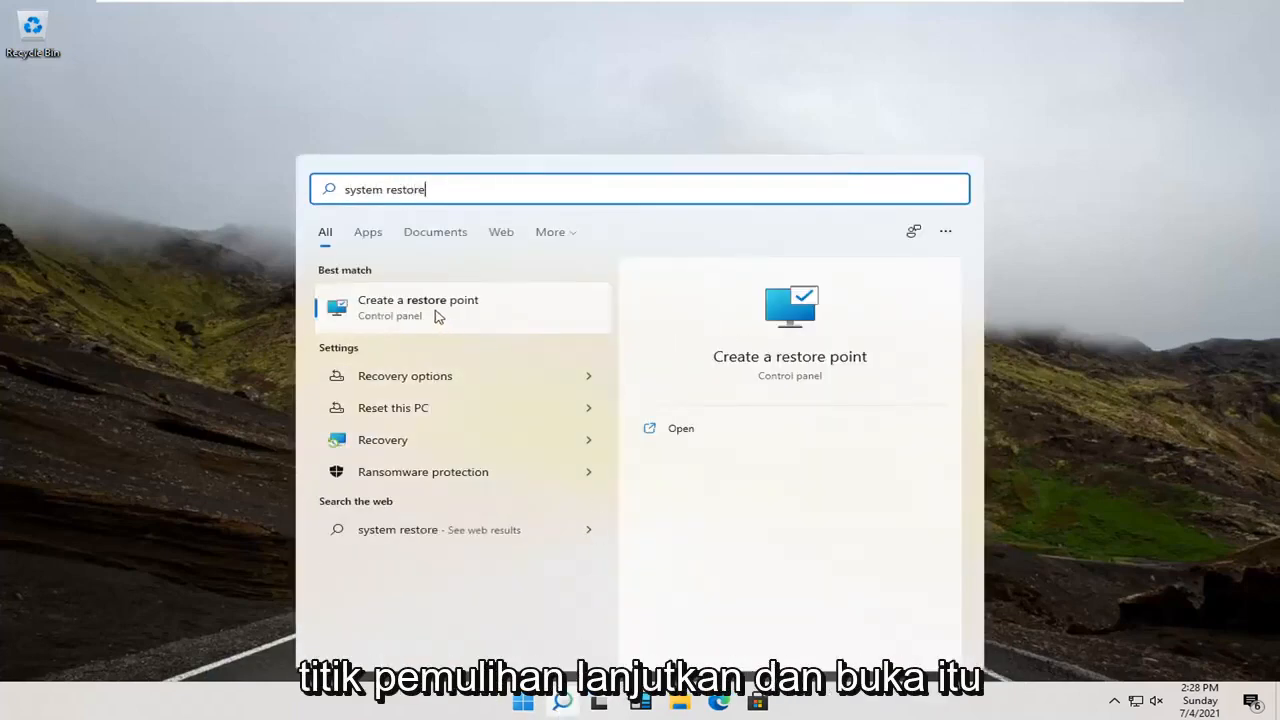
Step: Launch Create a restore point, showing System Protection on for Local Disk (C:)
{"action": "left_click", "coordinate": [418, 308]}
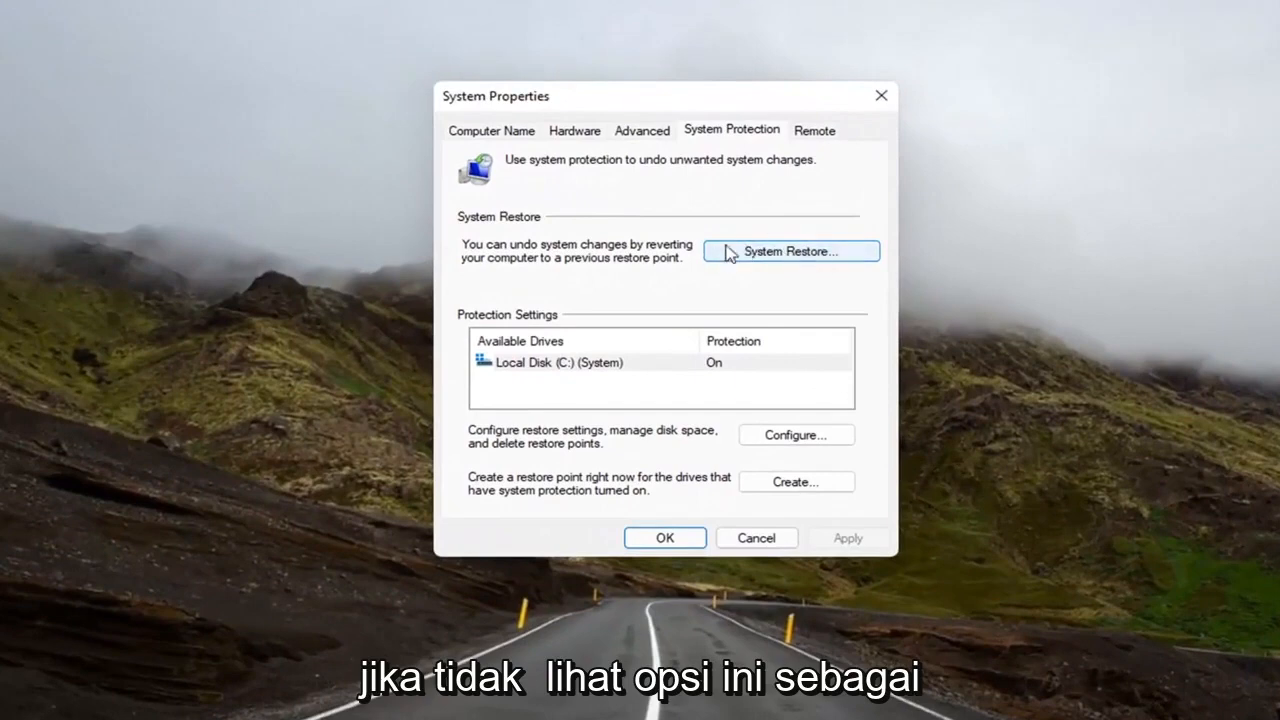
{"action": "mouse_move", "coordinate": [492, 370]}
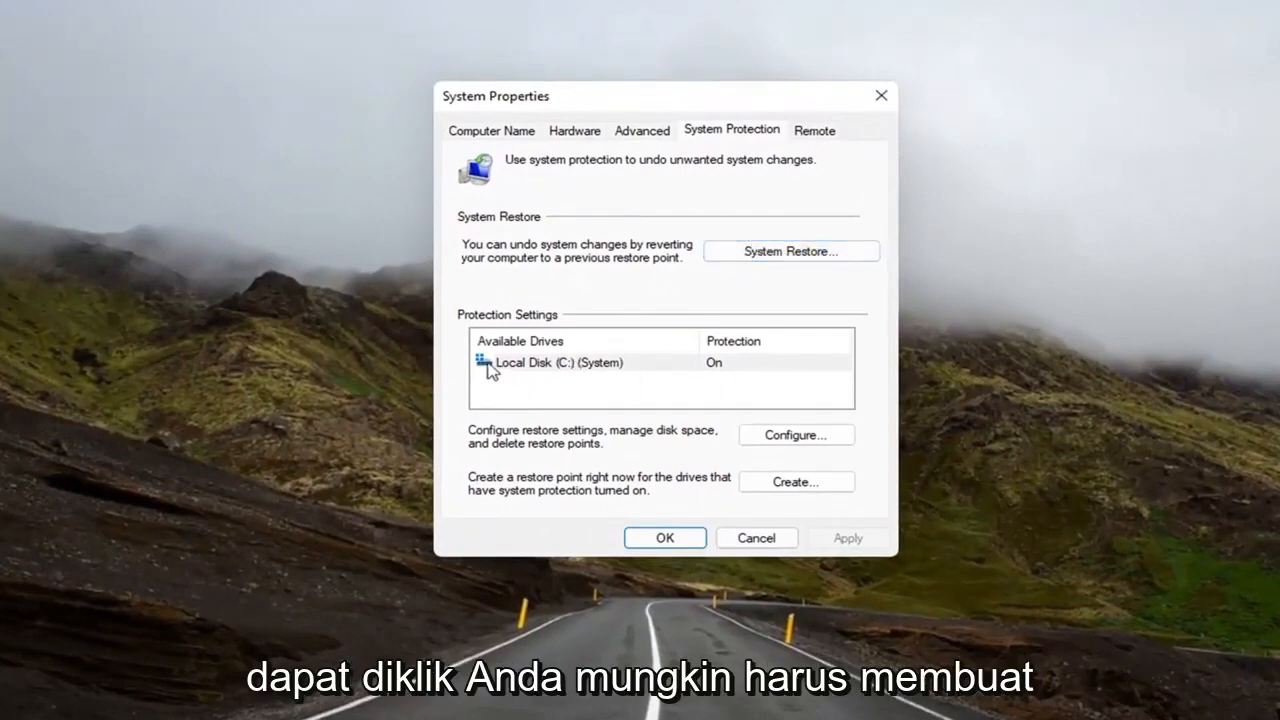
{"action": "mouse_move", "coordinate": [724, 376]}
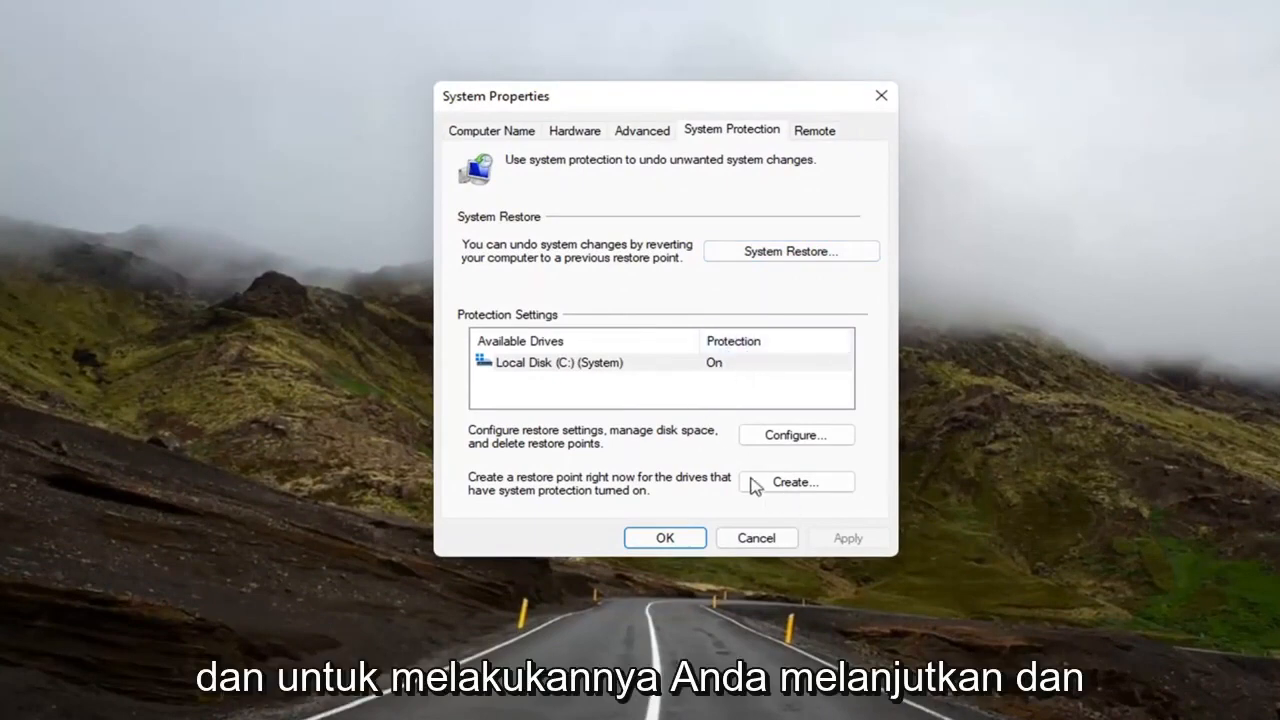
{"action": "left_click", "coordinate": [796, 480]}
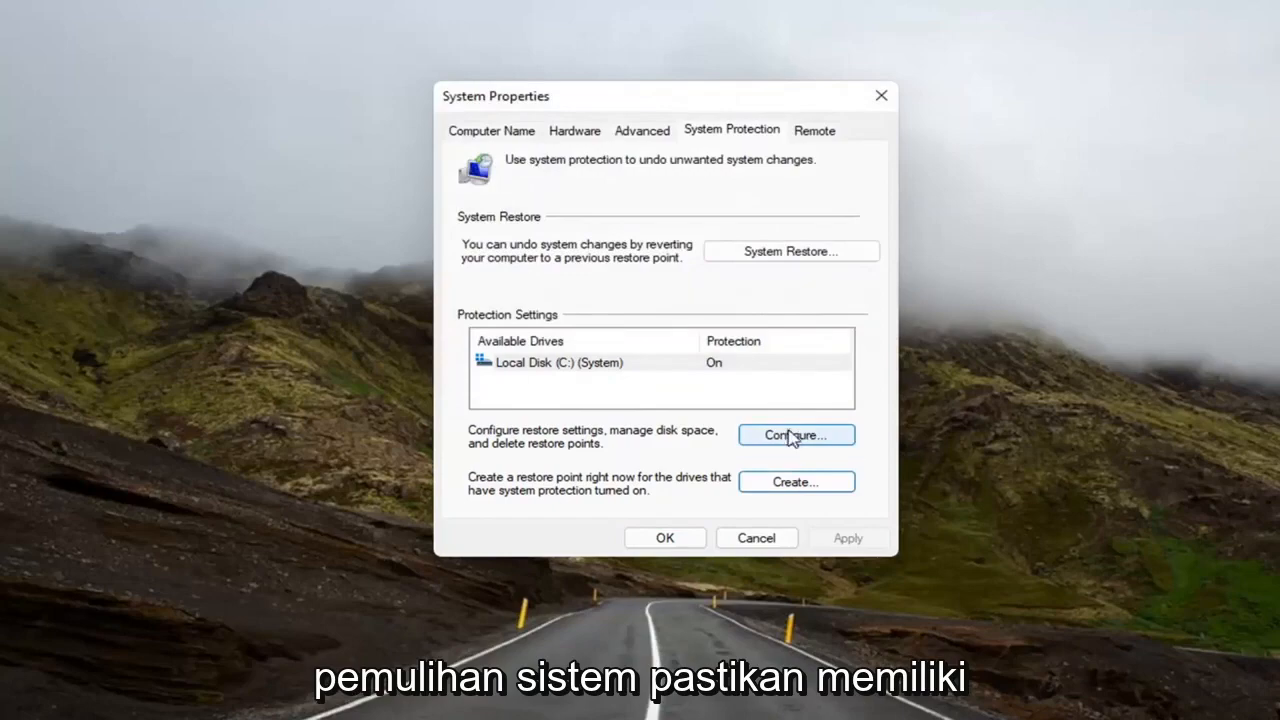
{"action": "left_click", "coordinate": [796, 436]}
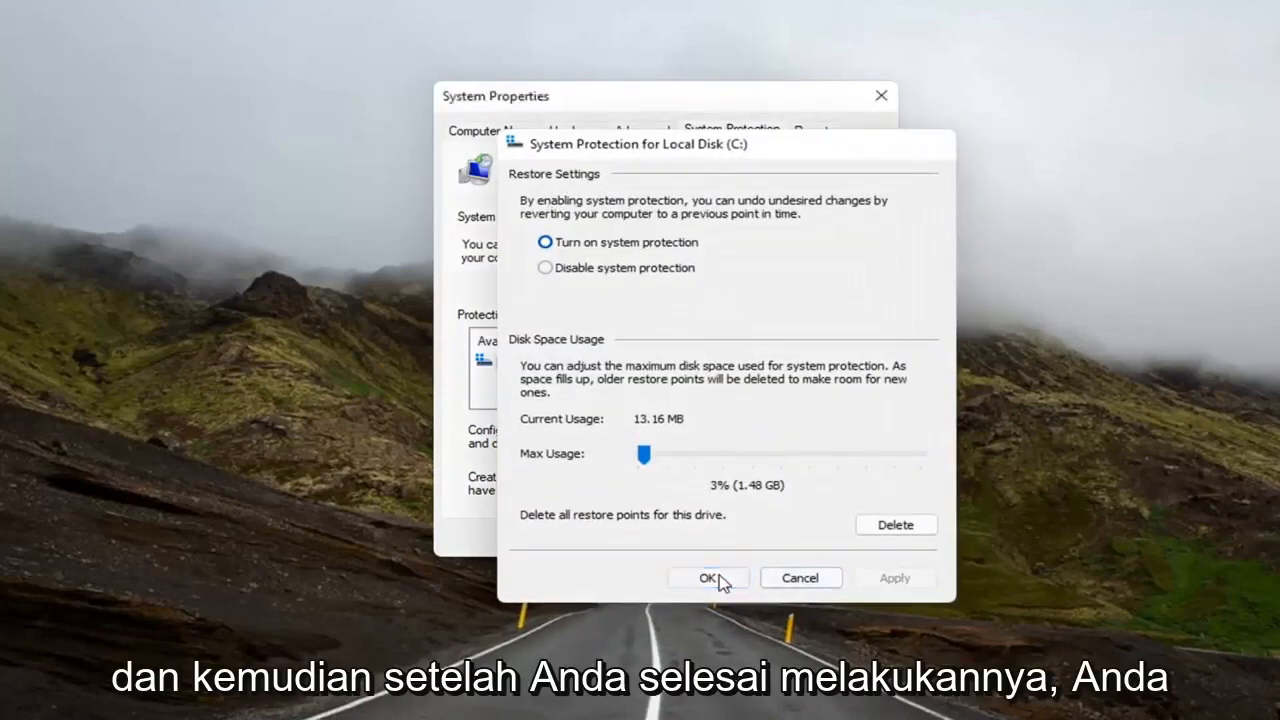
{"action": "left_click", "coordinate": [708, 578]}
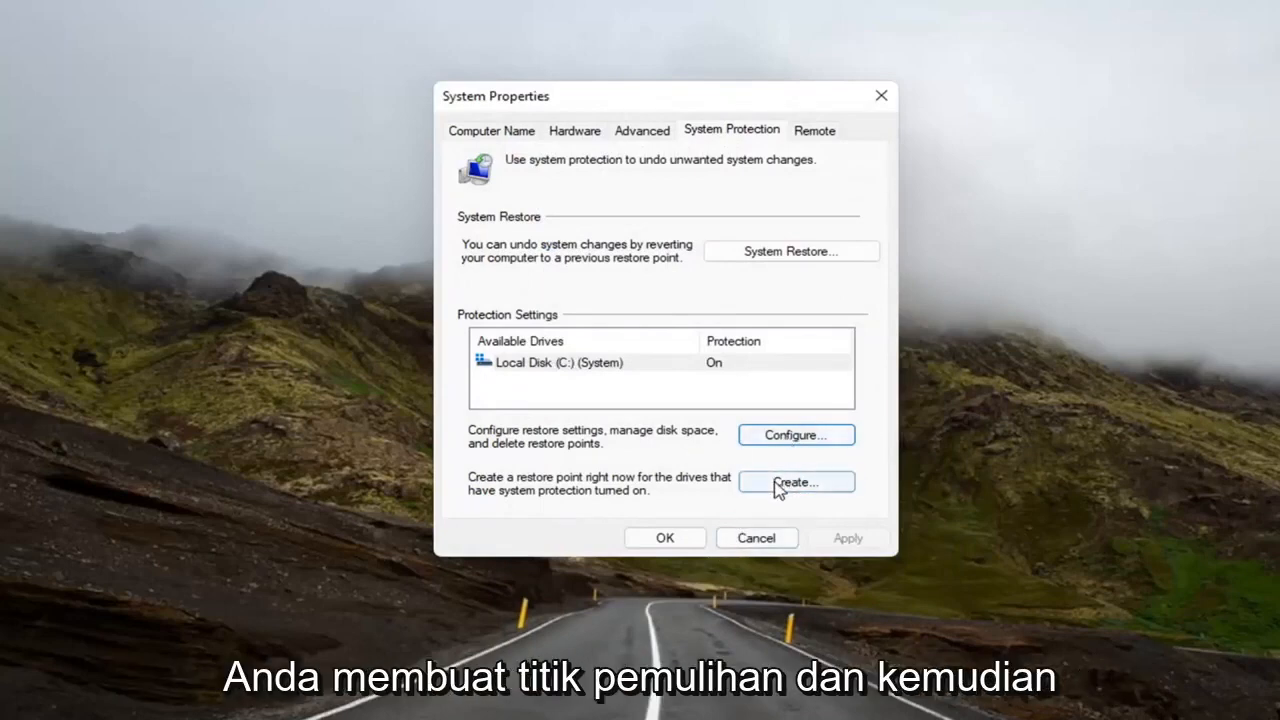
Step: Start the System Restore wizard from the System Protection settings
{"action": "left_click", "coordinate": [796, 480]}
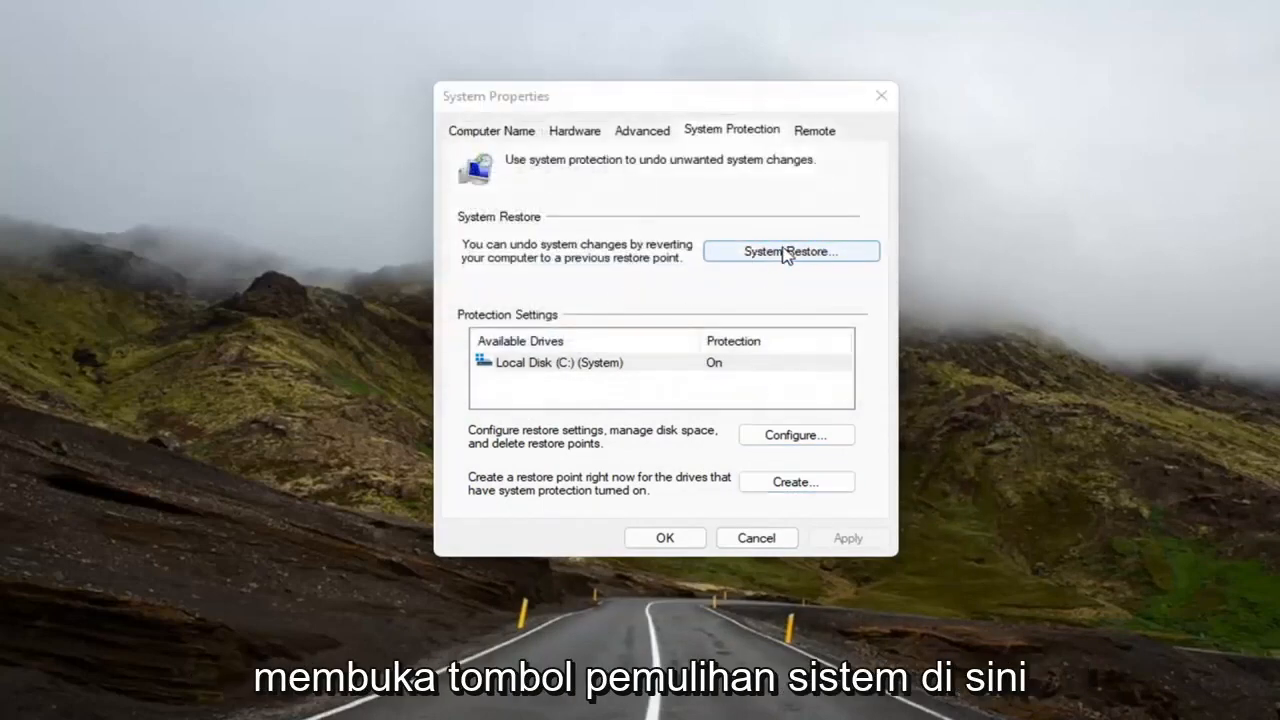
{"action": "left_click", "coordinate": [792, 252]}
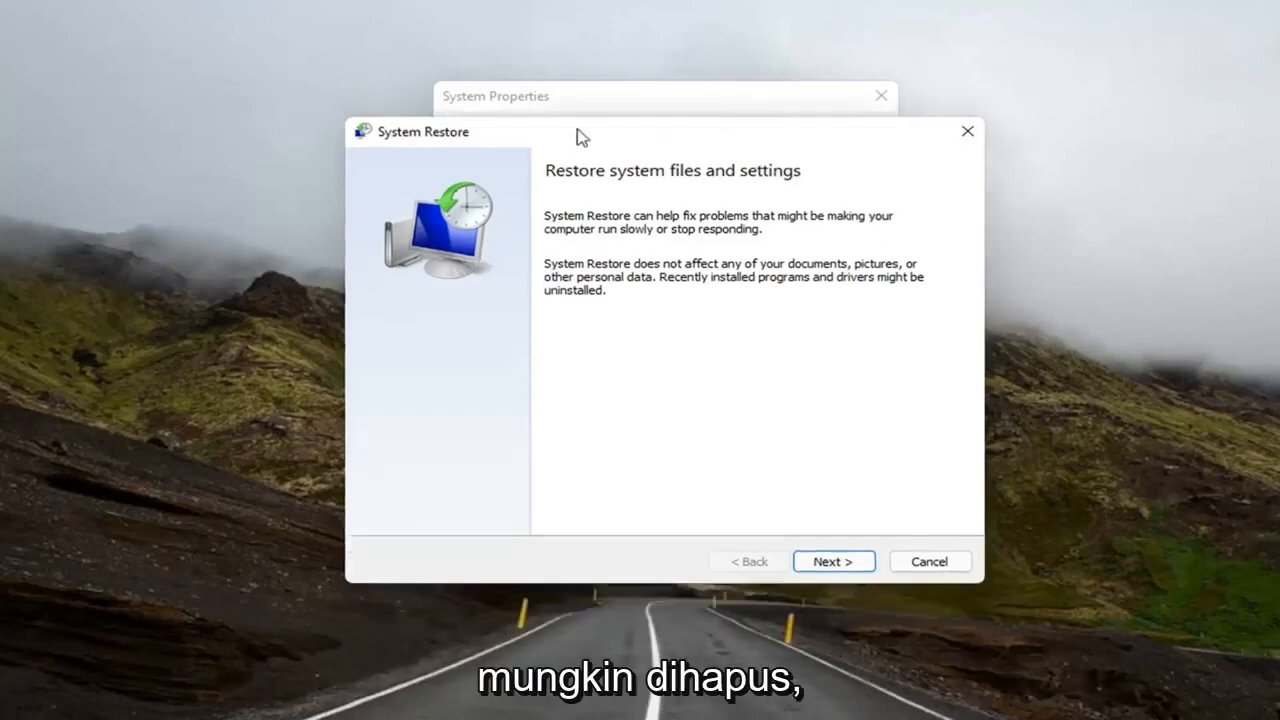
Step: Select the 7/4/2021 '7.4.21 Before Updates' restore point and advance to confirmation for drive C:
{"action": "left_click", "coordinate": [832, 560]}
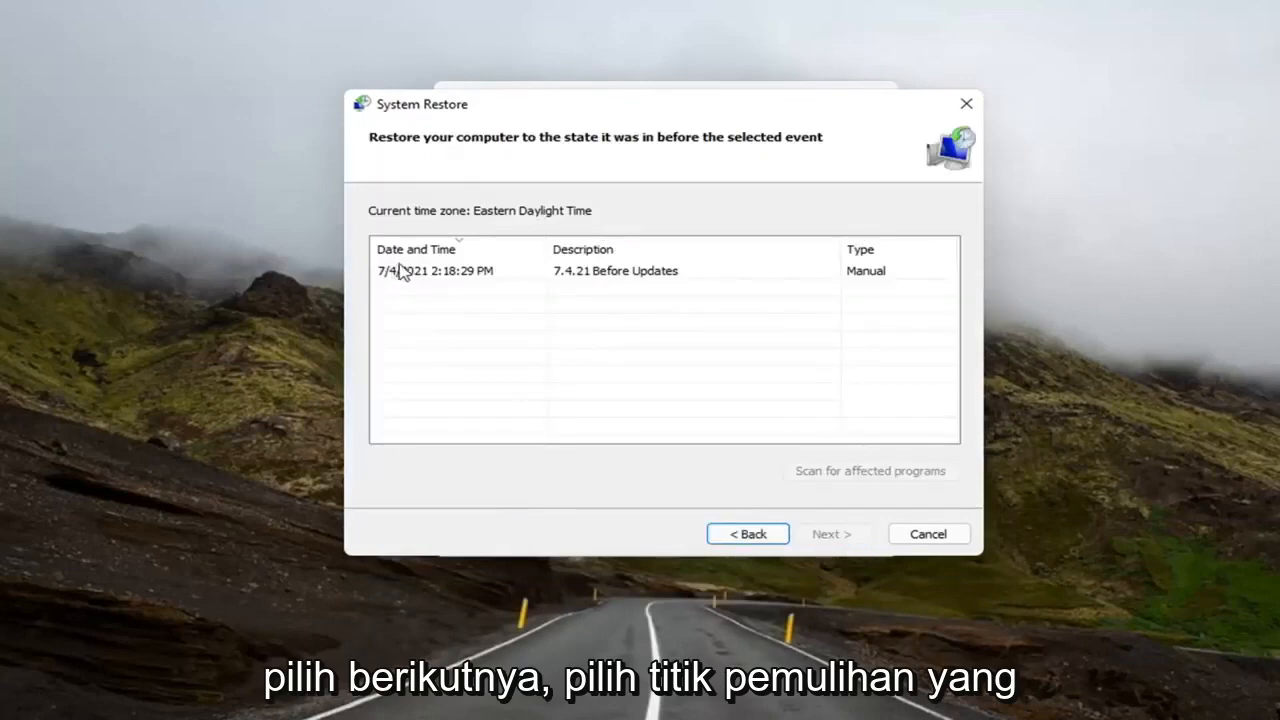
{"action": "left_click", "coordinate": [450, 270]}
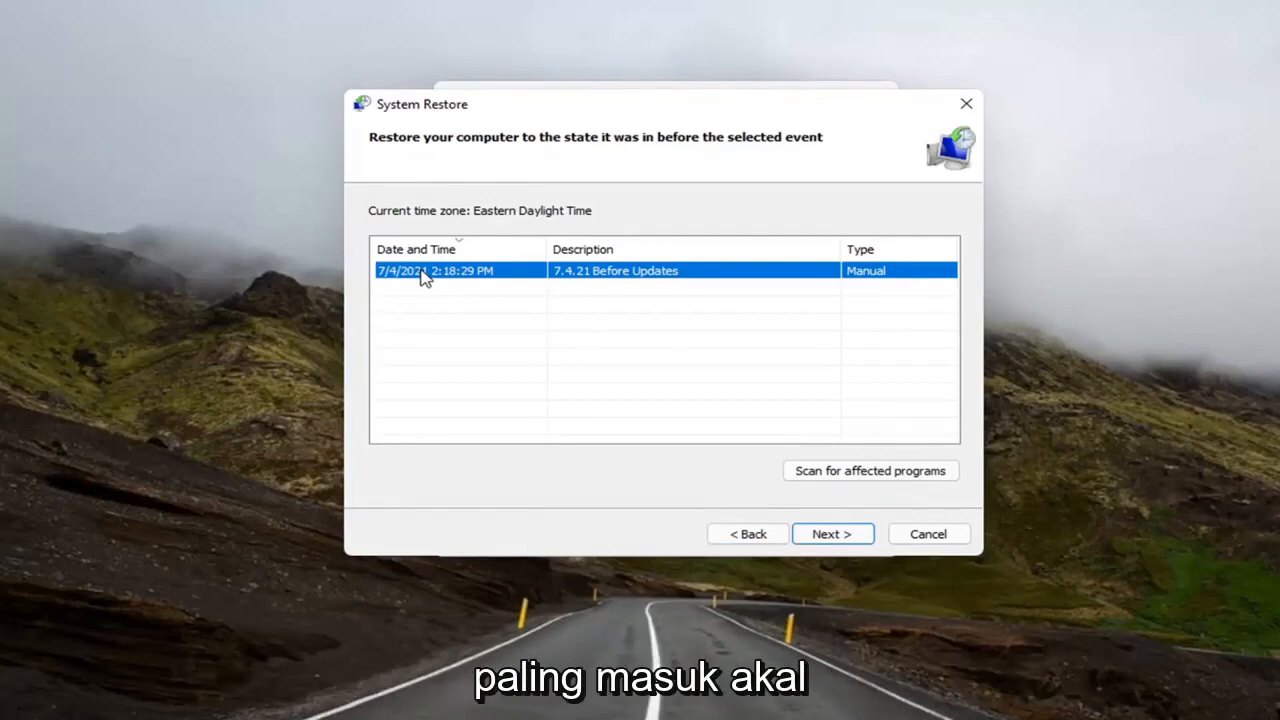
{"action": "left_click", "coordinate": [832, 532]}
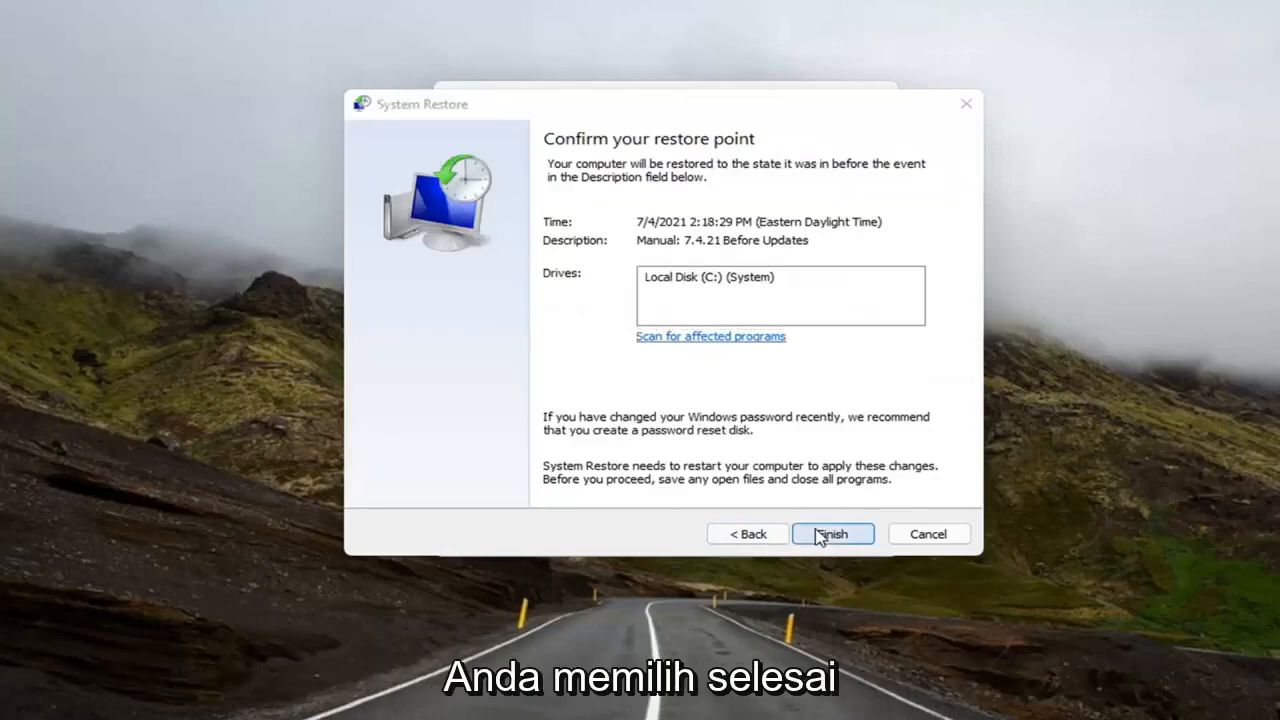
Step: Finish the wizard, bringing up the warning that System Restore cannot be interrupted
{"action": "left_click", "coordinate": [832, 532]}
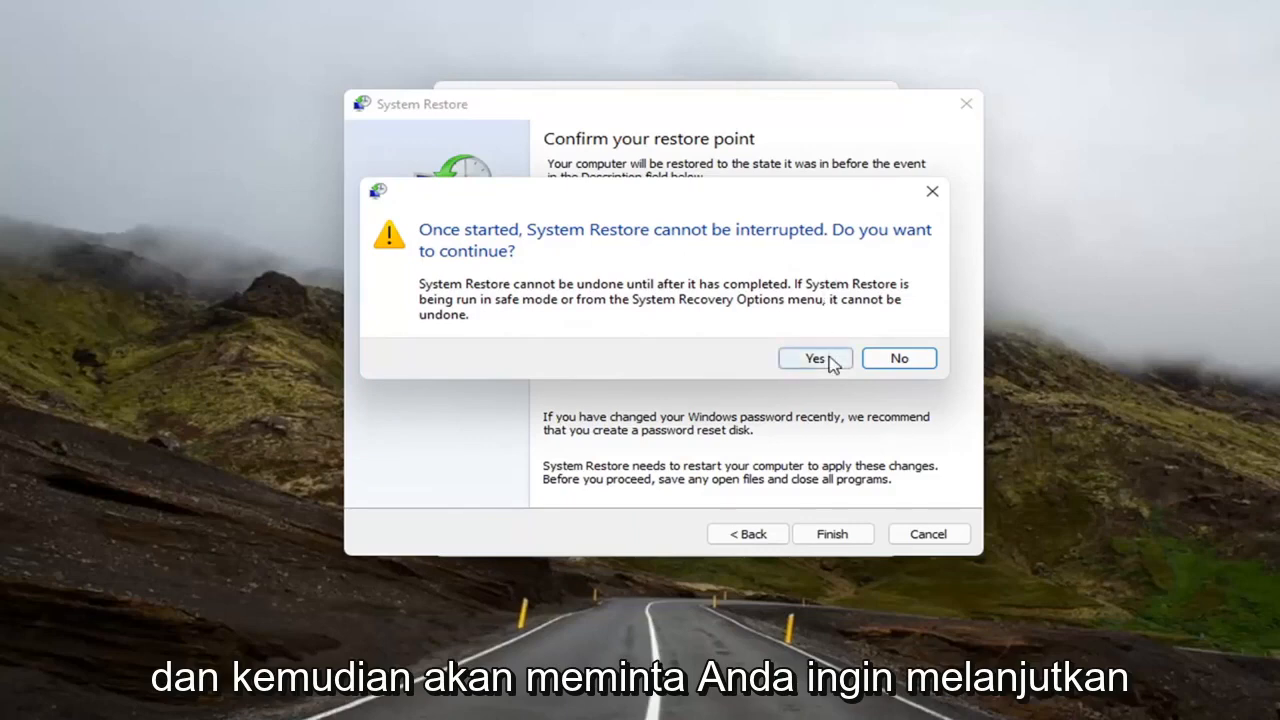
{"action": "left_click", "coordinate": [814, 358]}
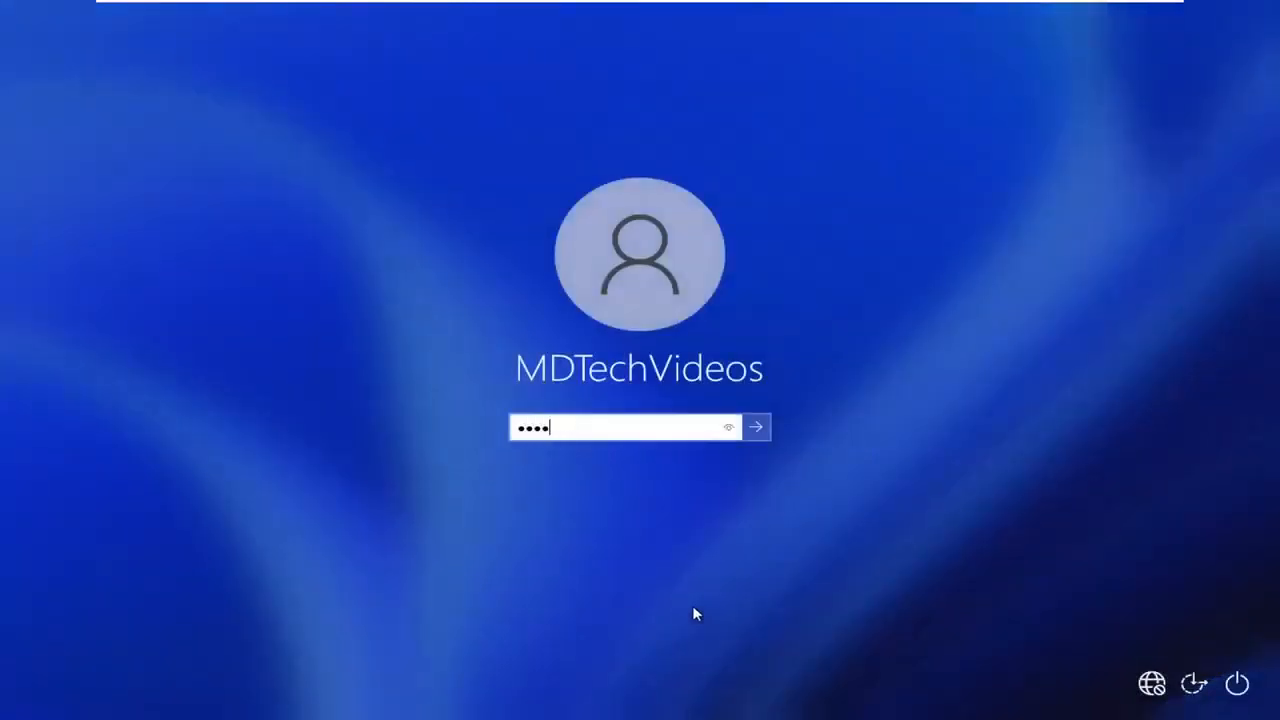
Step: Submit the account password to sign in on the restarted PC
{"action": "left_click", "coordinate": [756, 428]}
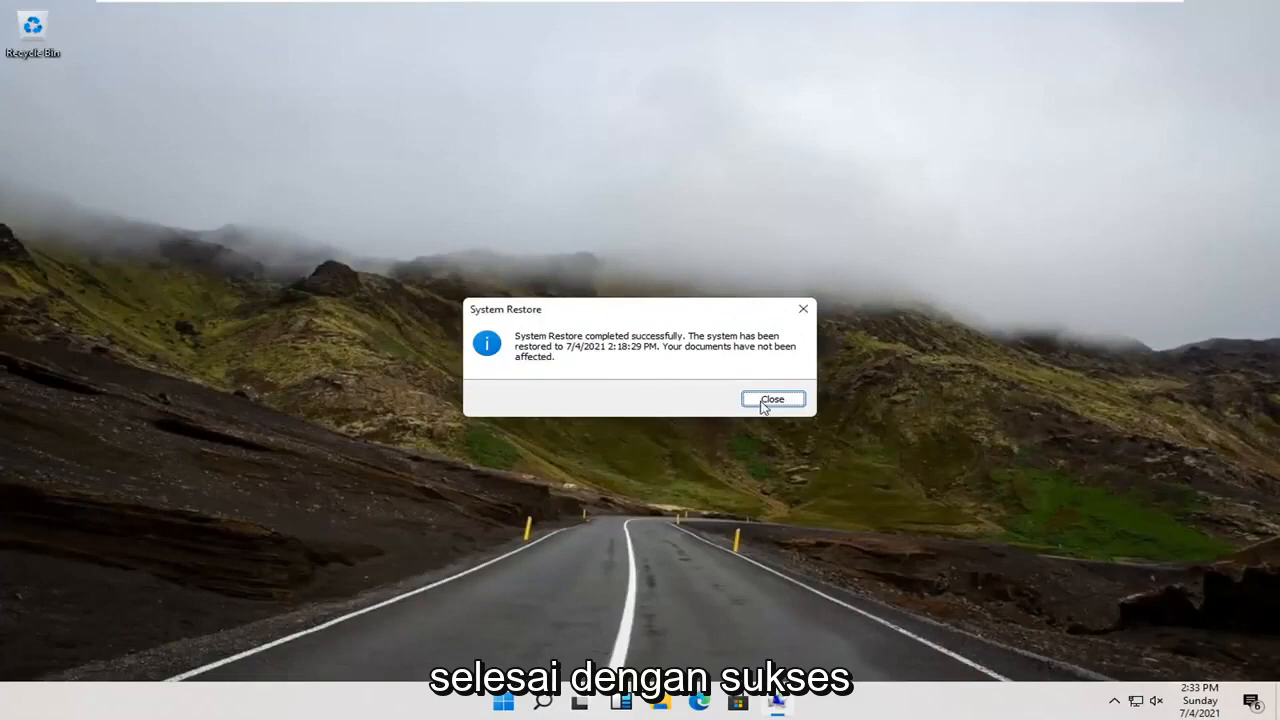
Step: Close the 'System Restore completed successfully' message, leaving a clear desktop
{"action": "left_click", "coordinate": [772, 400]}
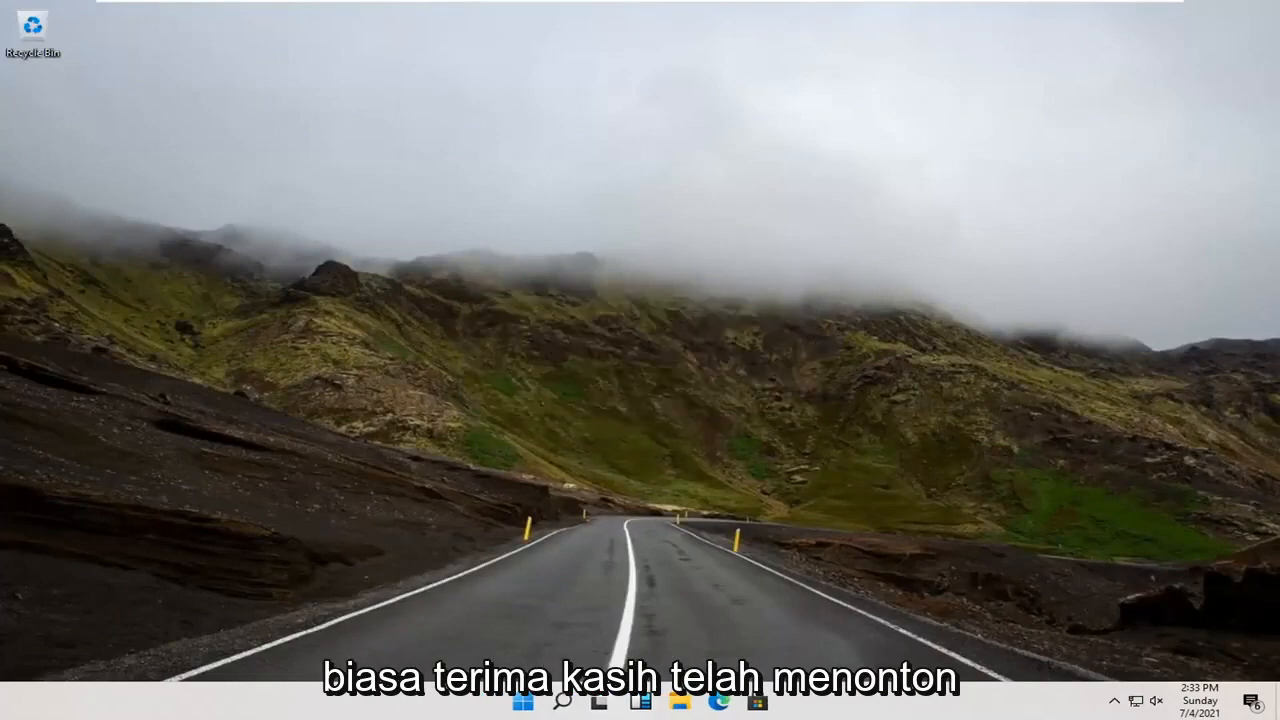